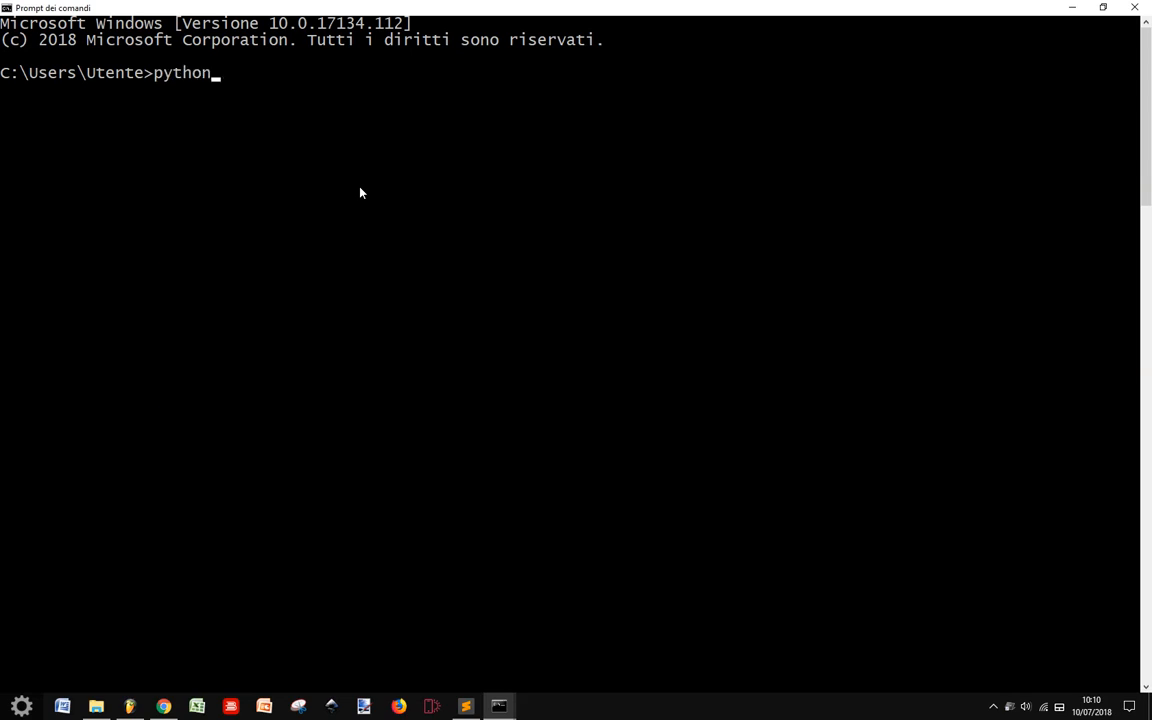
- Launch Python, run 'import tkinter as tk', and create the root window with tk.Tk()
key(Return)
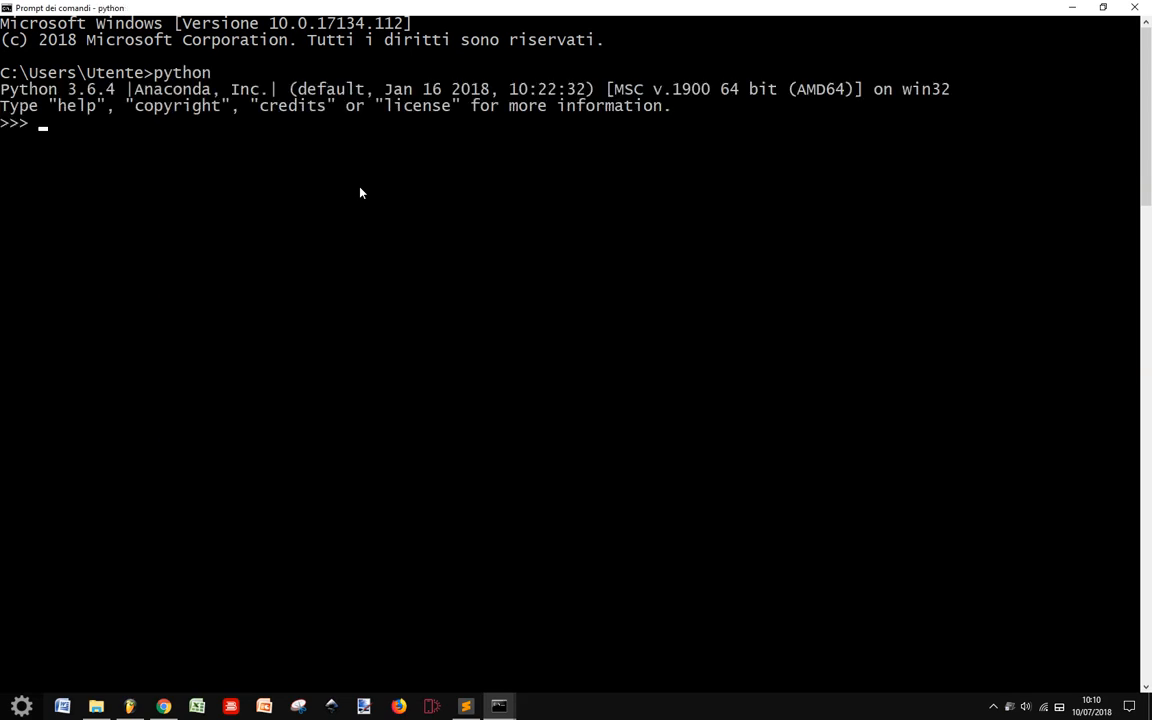
text(import)
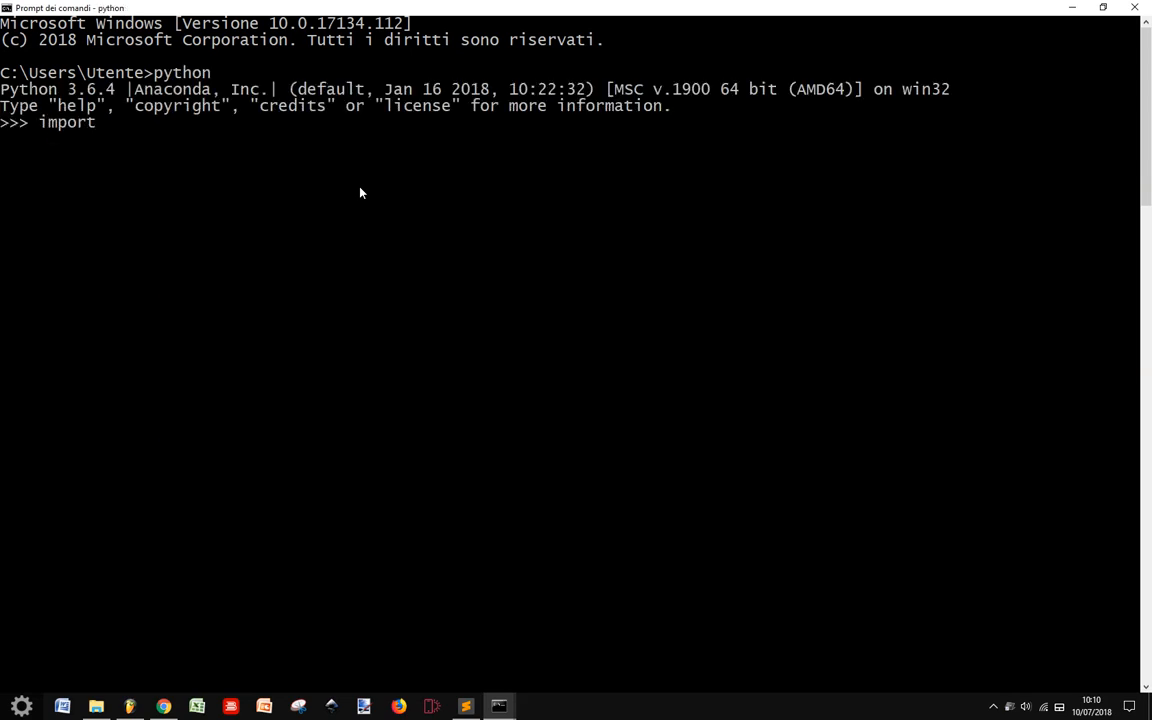
text(tkinter as tk)
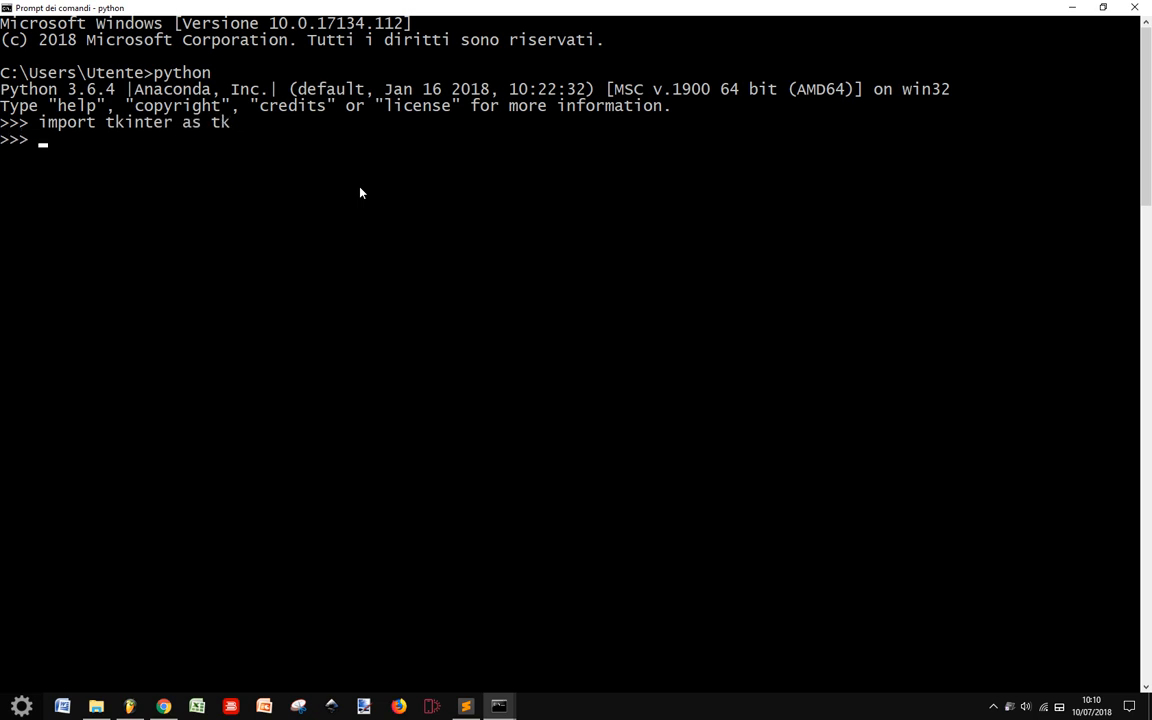
text(root)
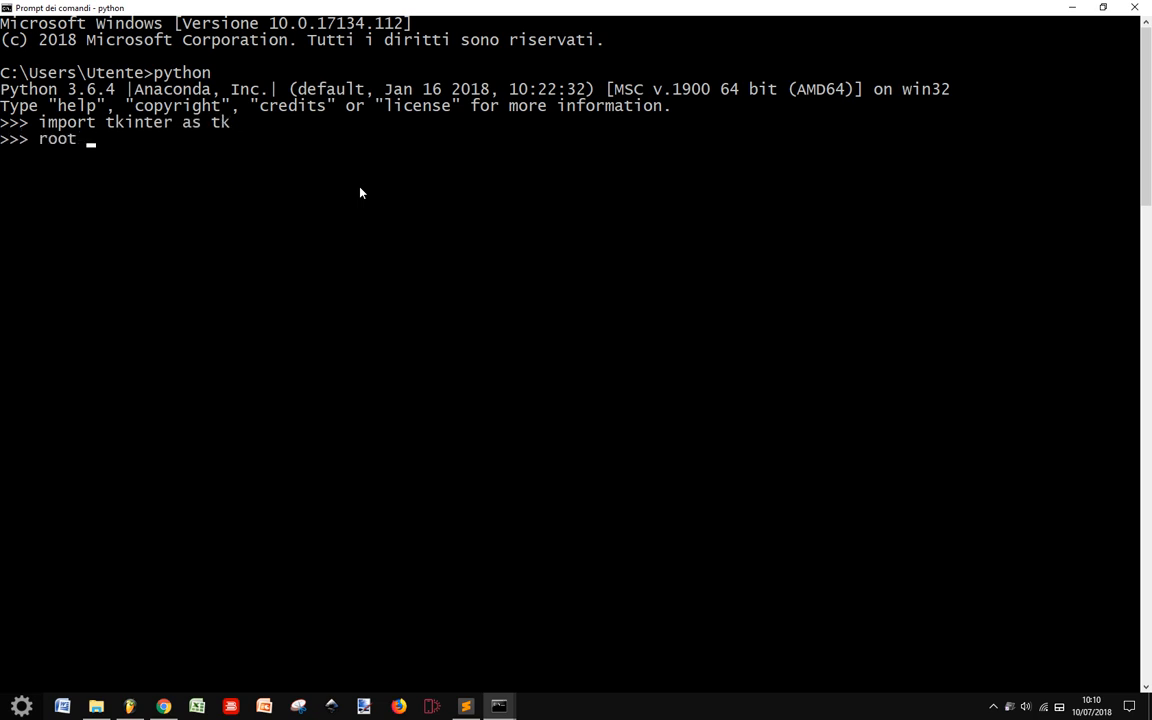
text(= tk.Tk()
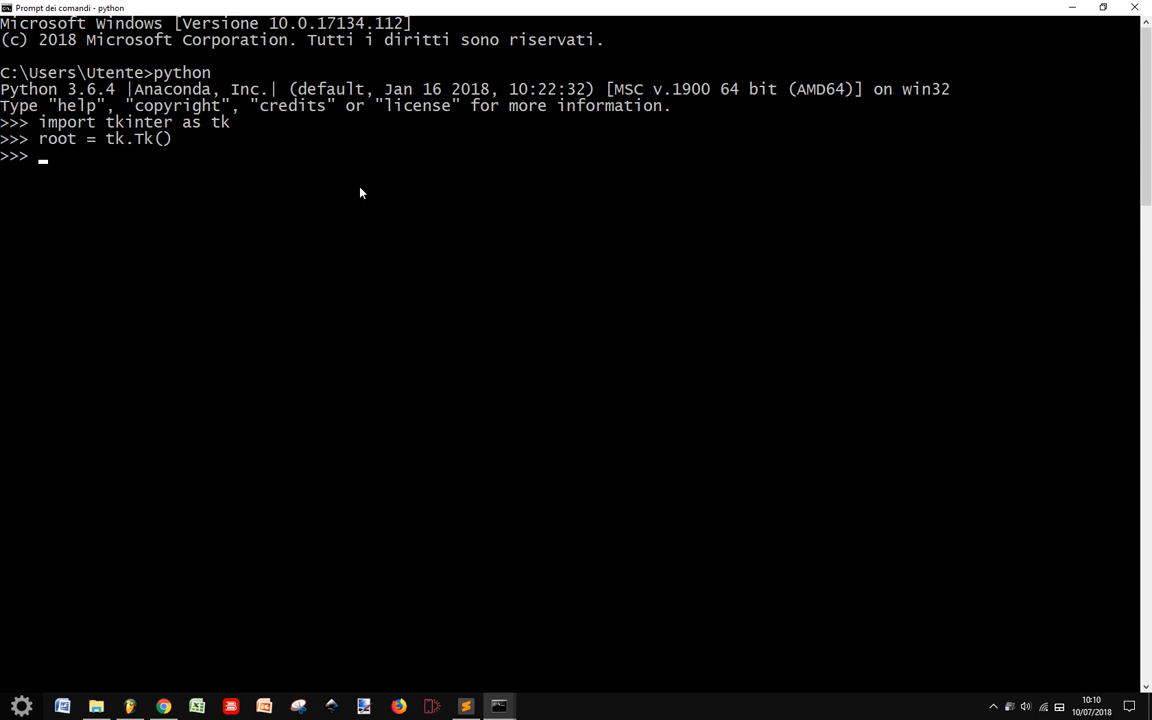
- Run 'canvas = tk.Canvas(root, width=400, height=400)' and enter 'canvas.pack()'
text(canva)
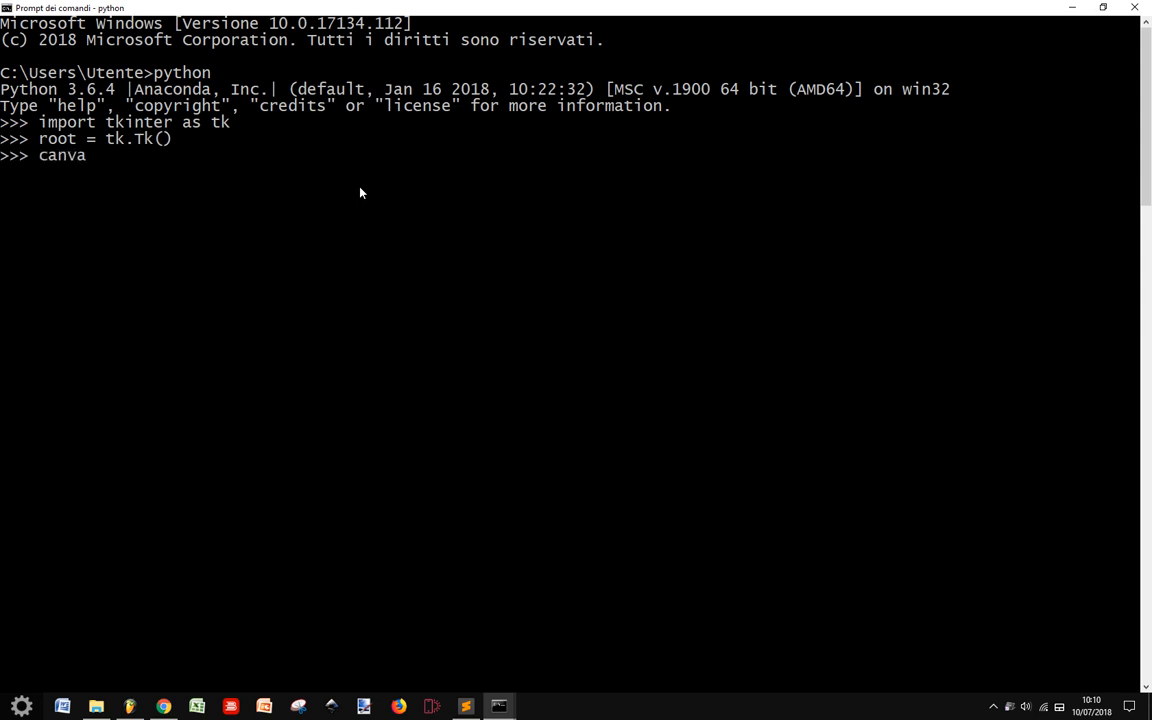
text(s = t)
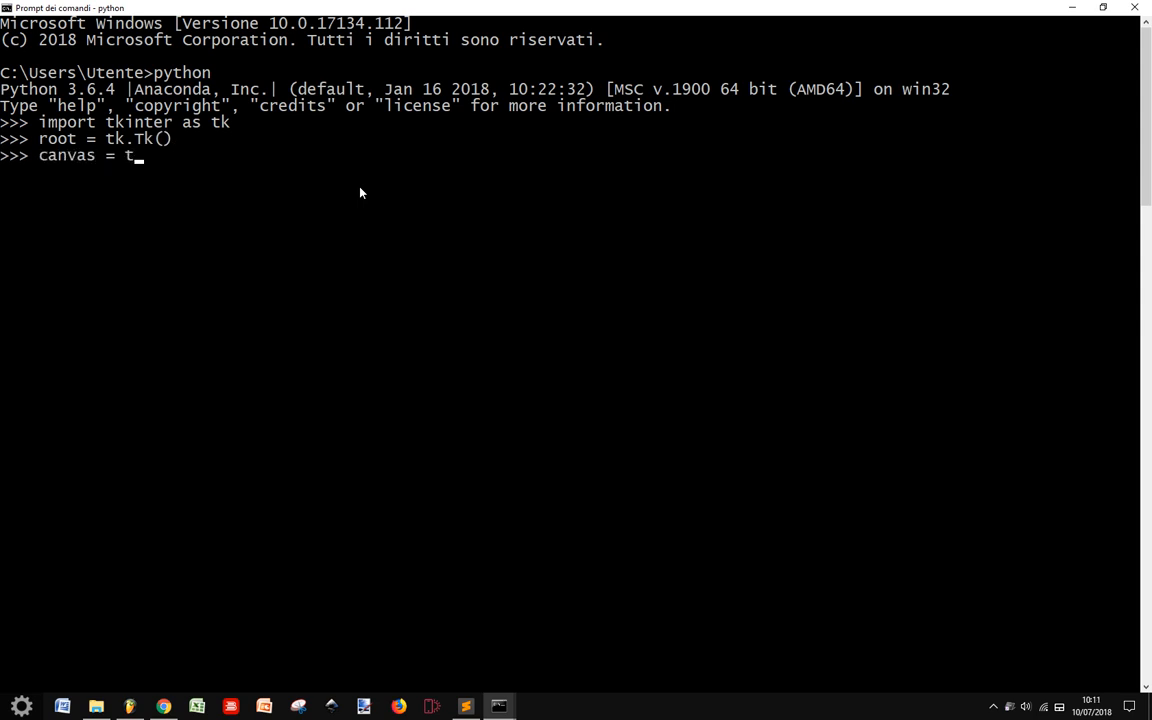
text(k.Canvas()
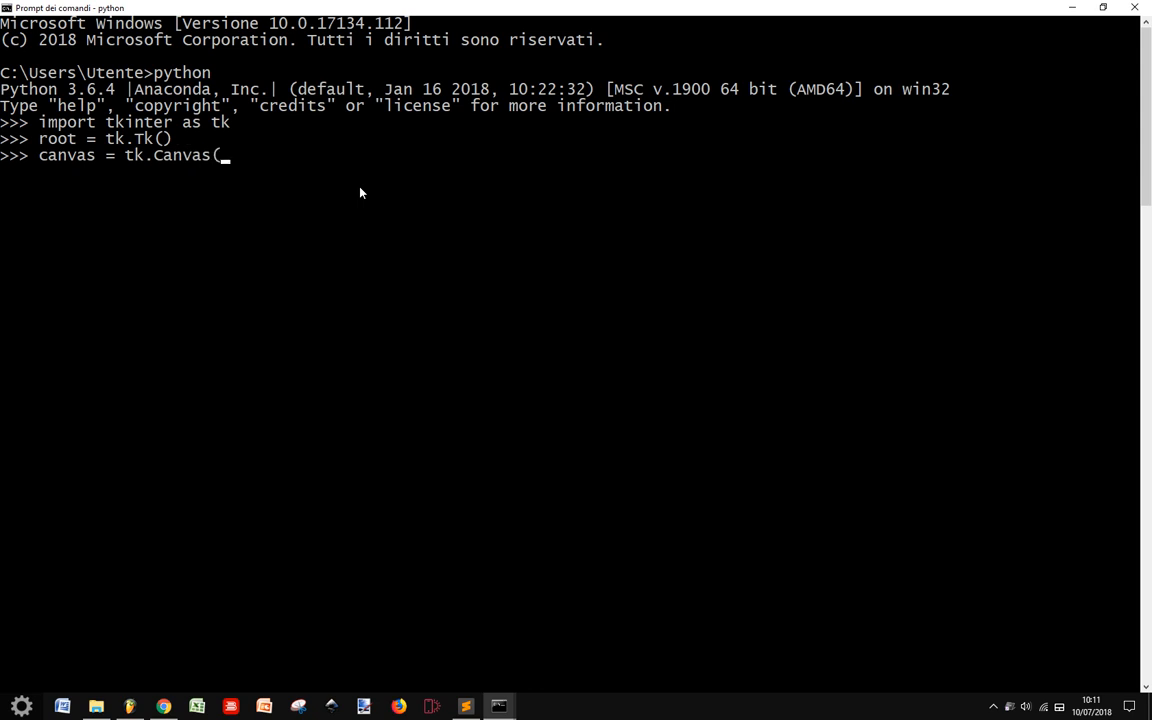
text(root,)
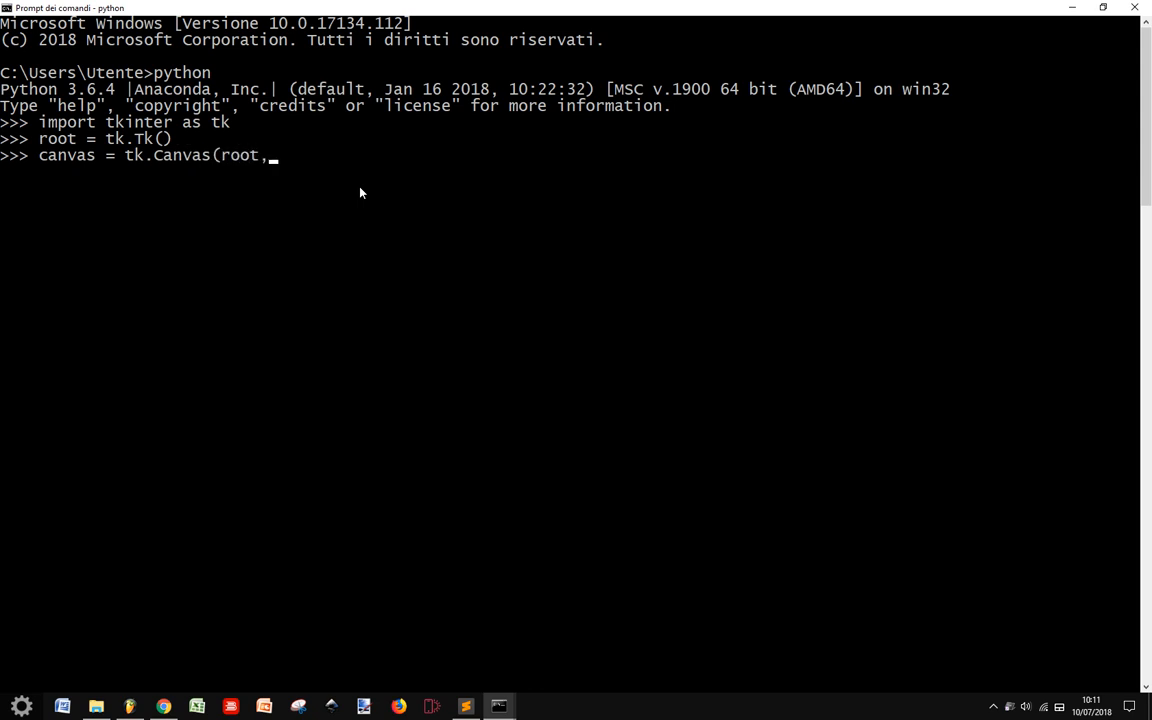
text(width)
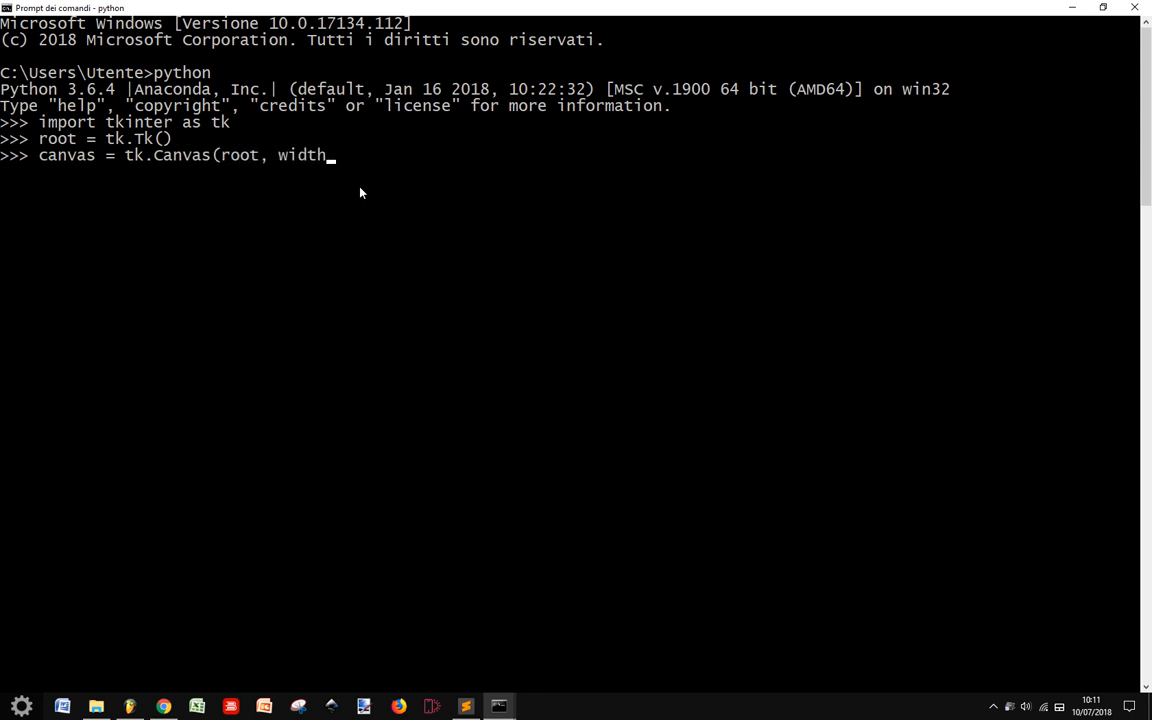
text(=400)
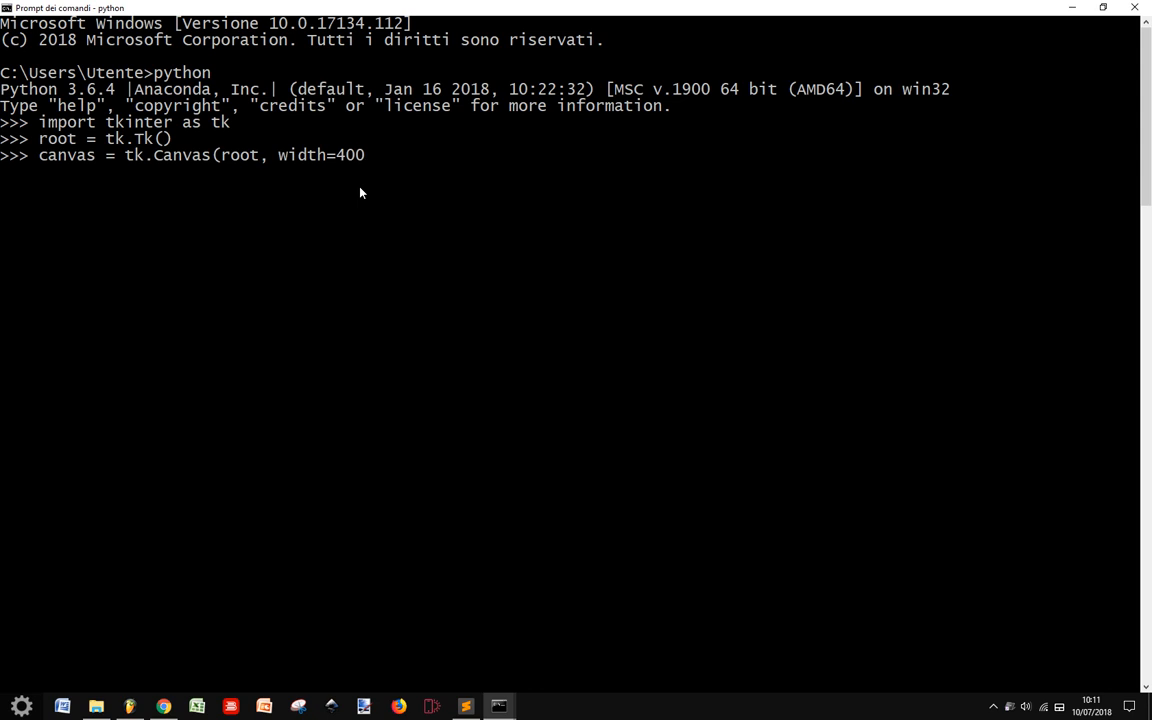
text(, height)
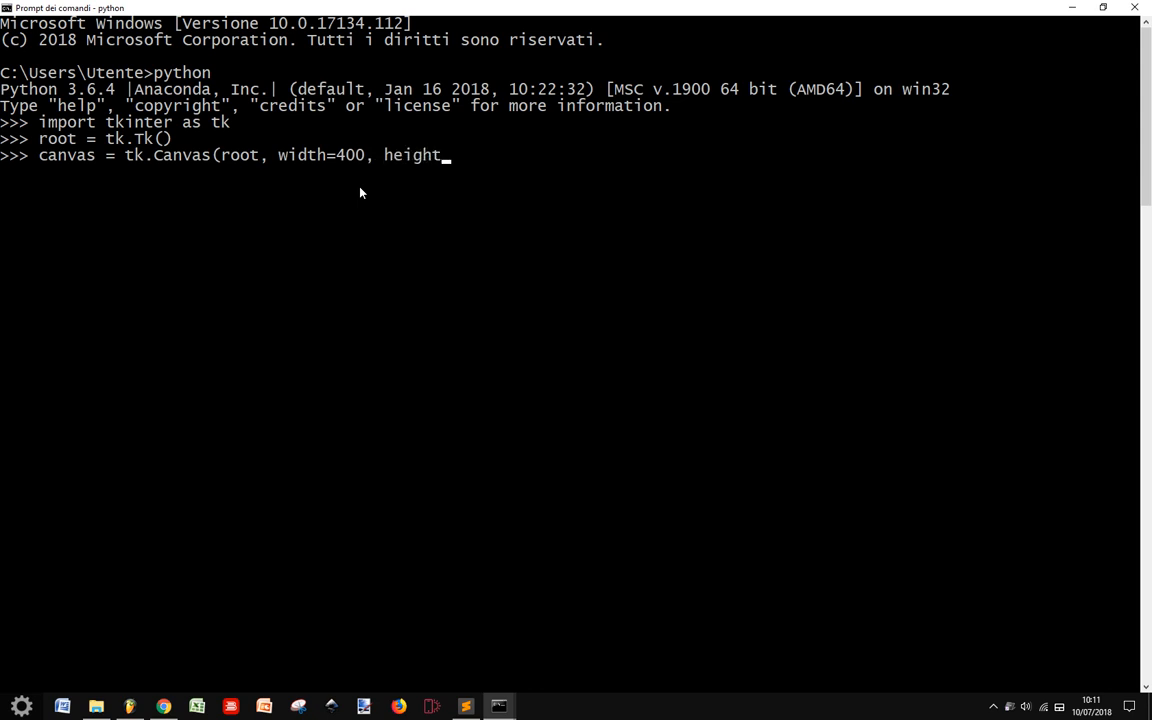
text(=400))
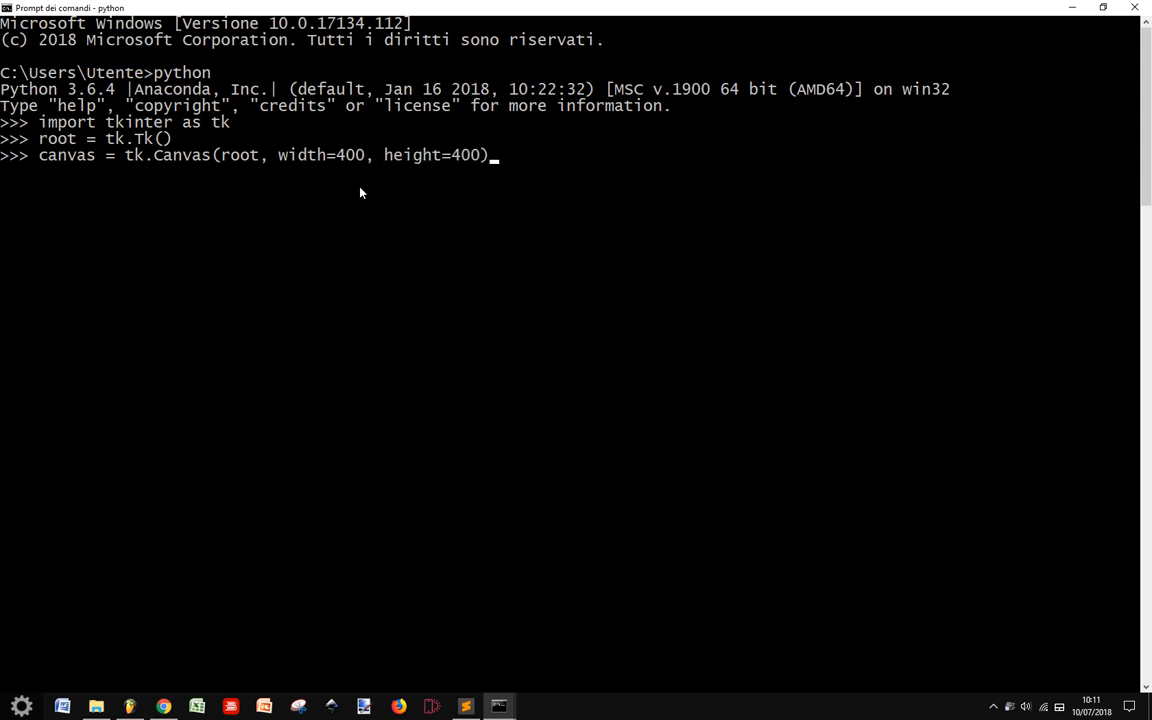
key(Return)
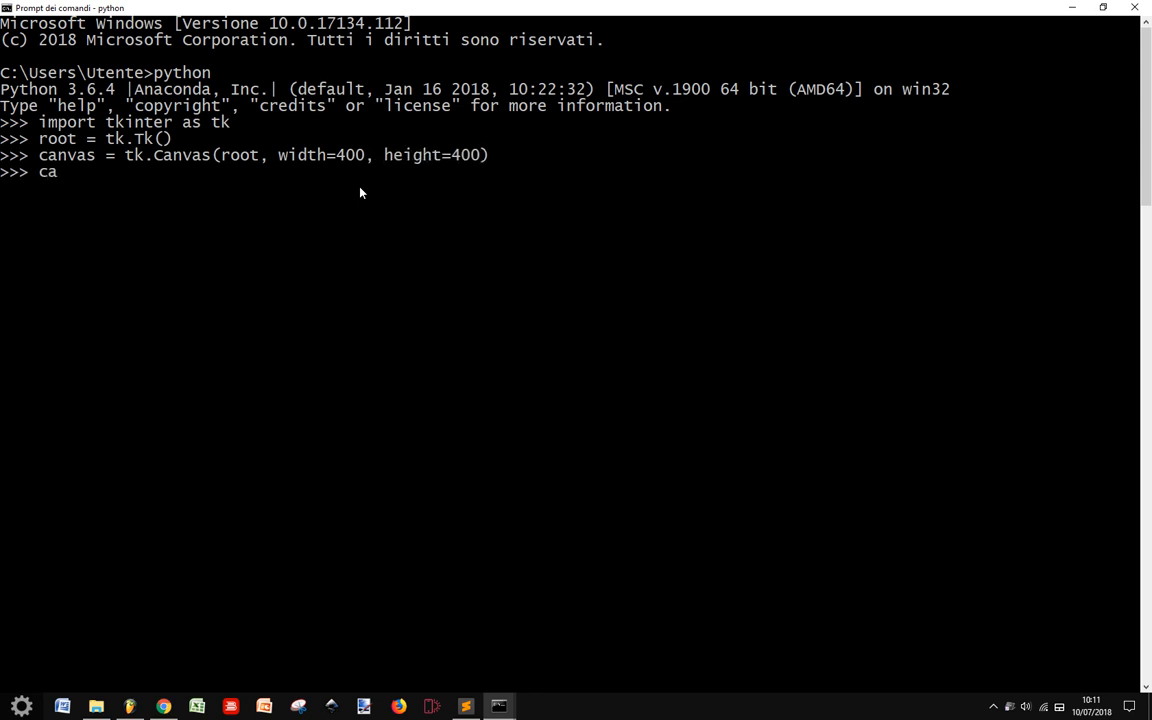
text(nvas.pack()
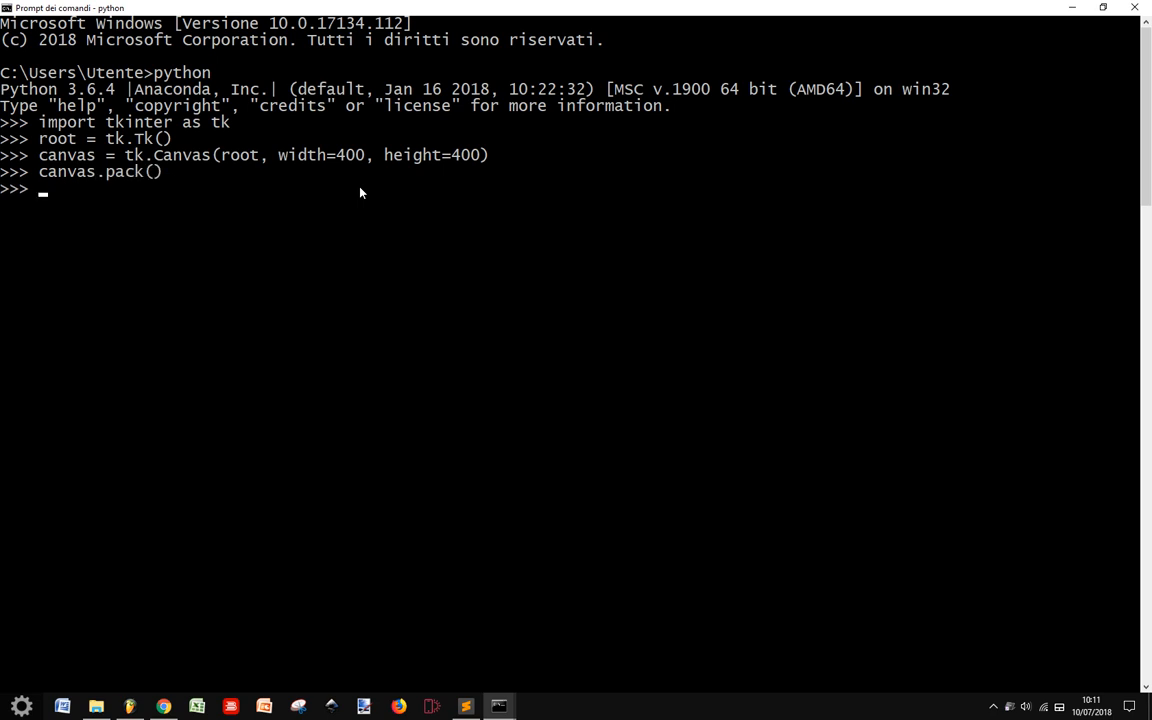
- Run canvas.create_rectangle(0,0,100,100, fill='red') to draw the red square
text(canva)
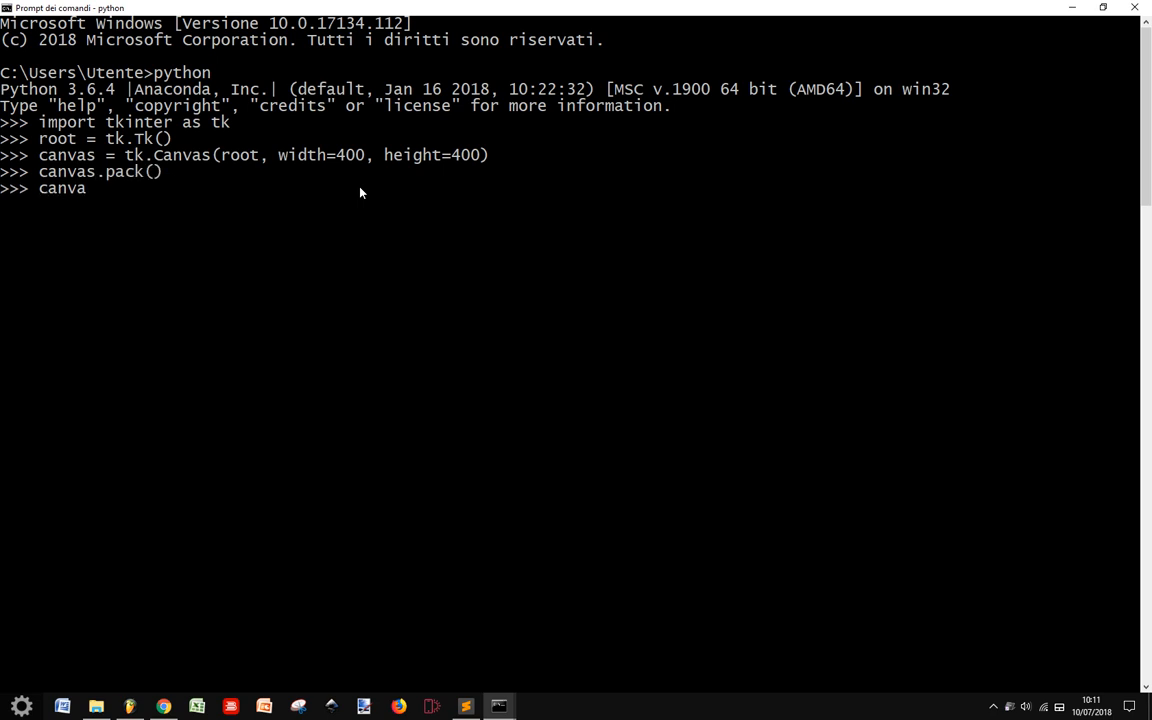
text(s.crea)
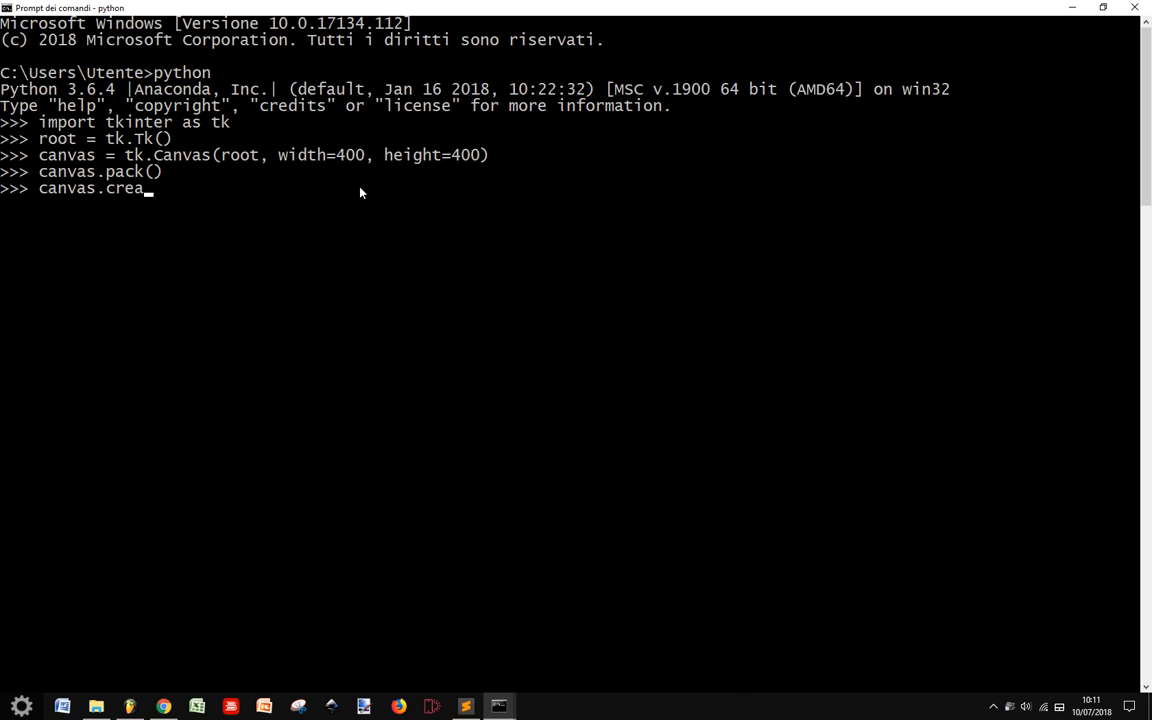
text(te_rectan)
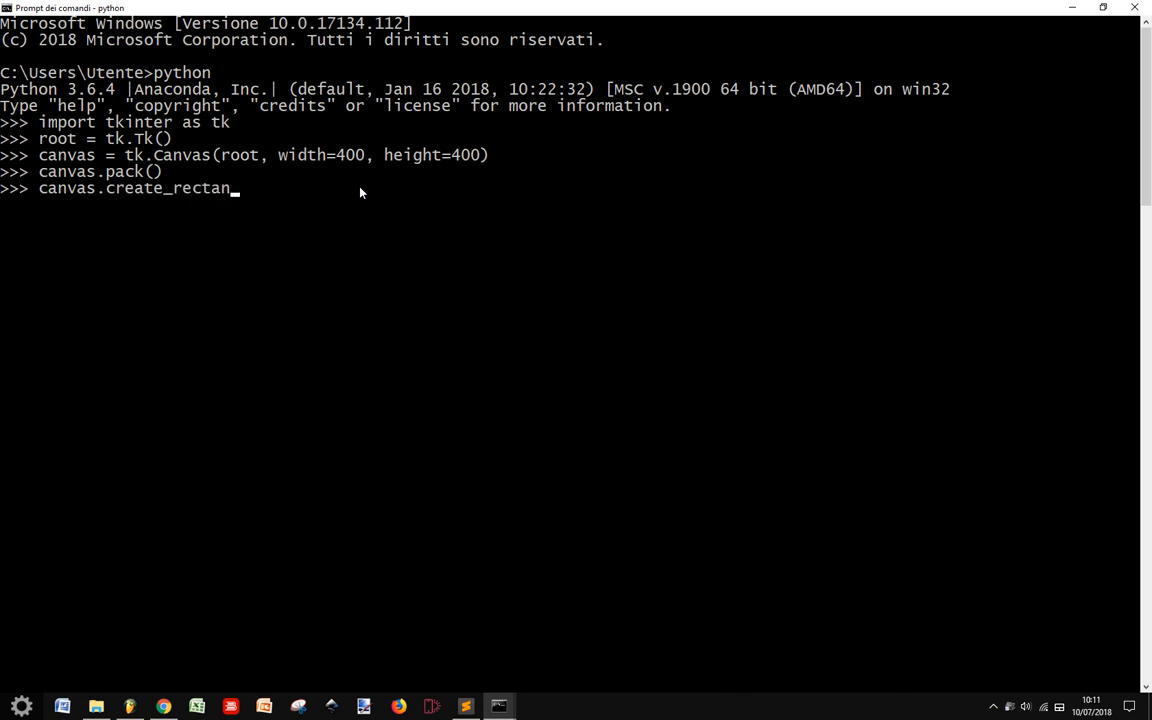
text(gle()
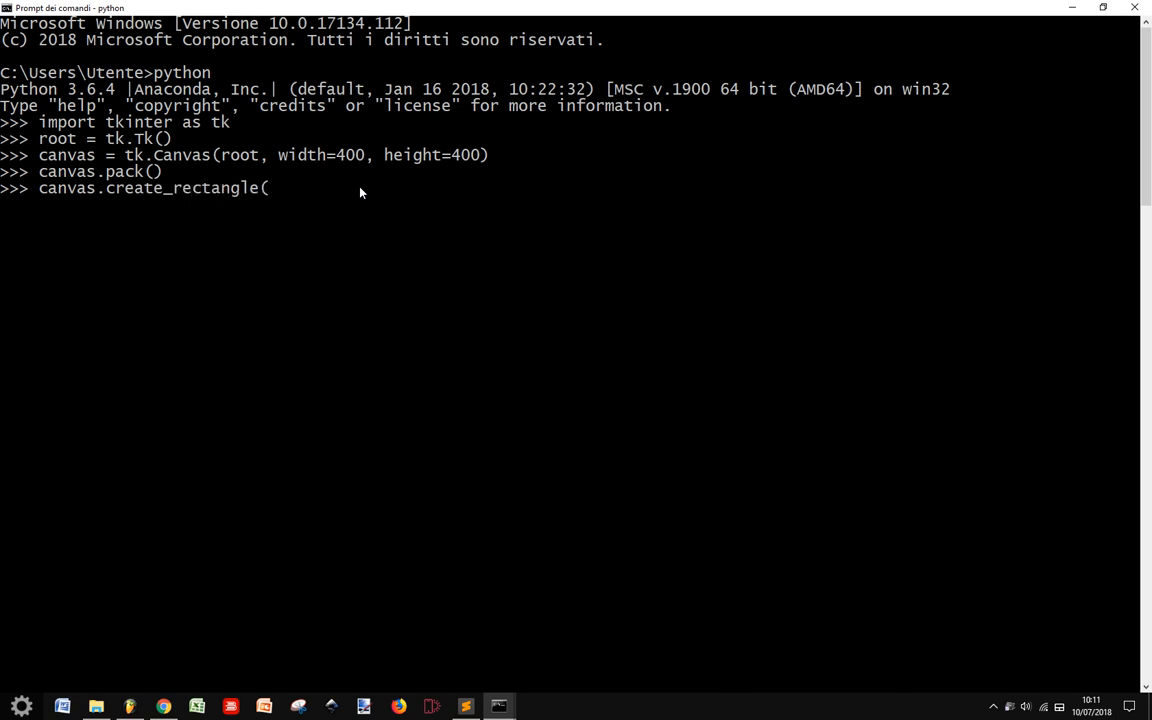
text(0,0)
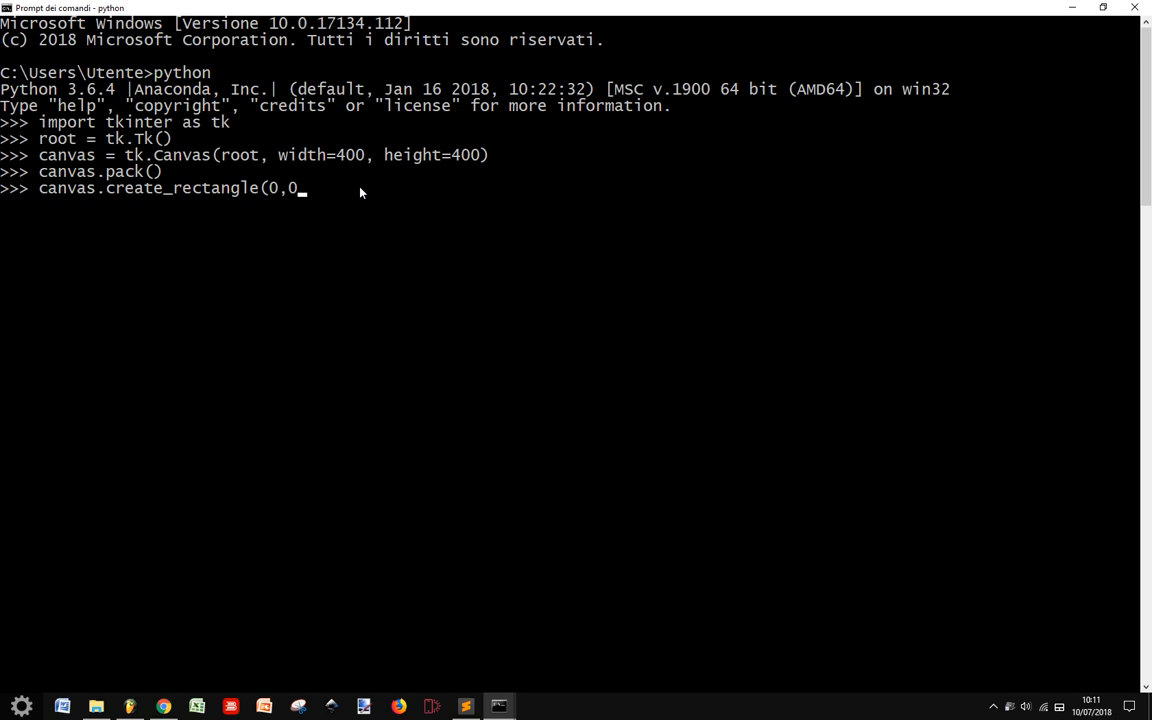
text(,)
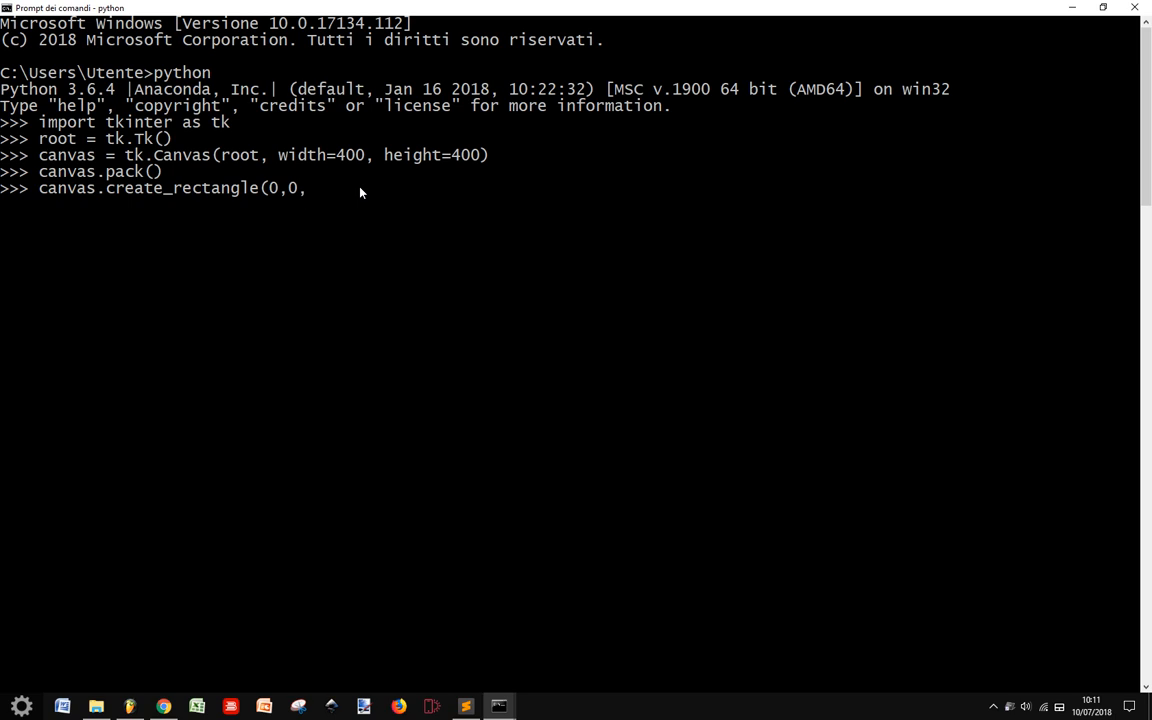
text(100,100)
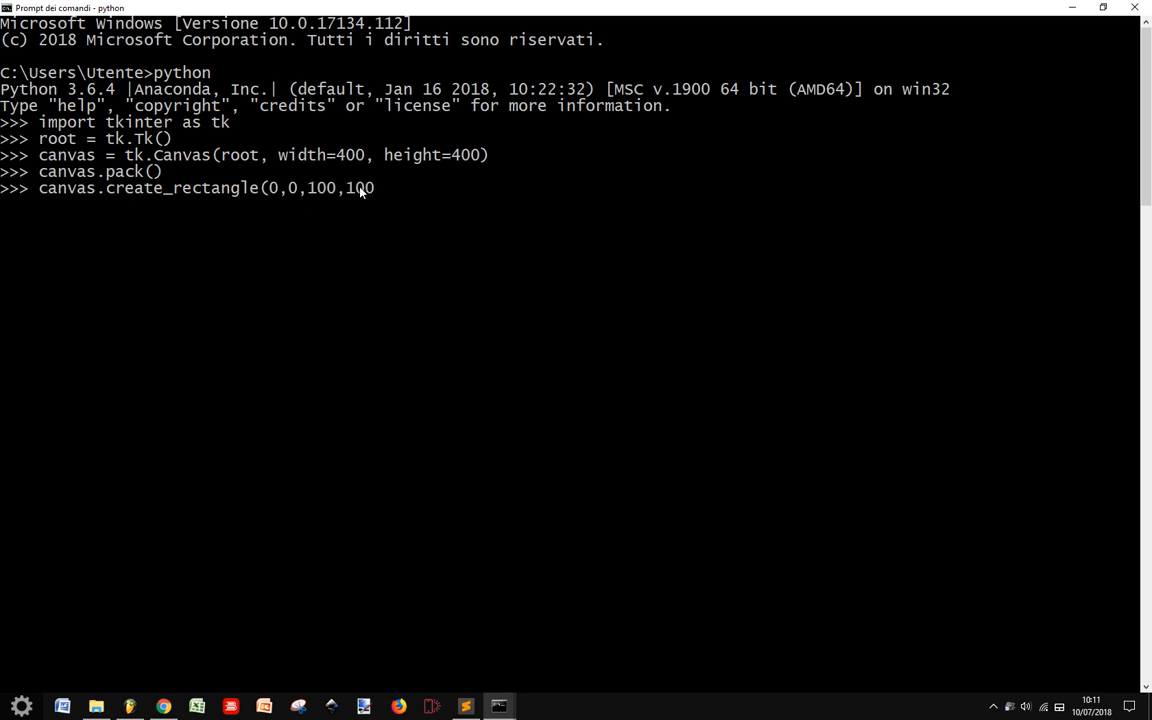
text(,)
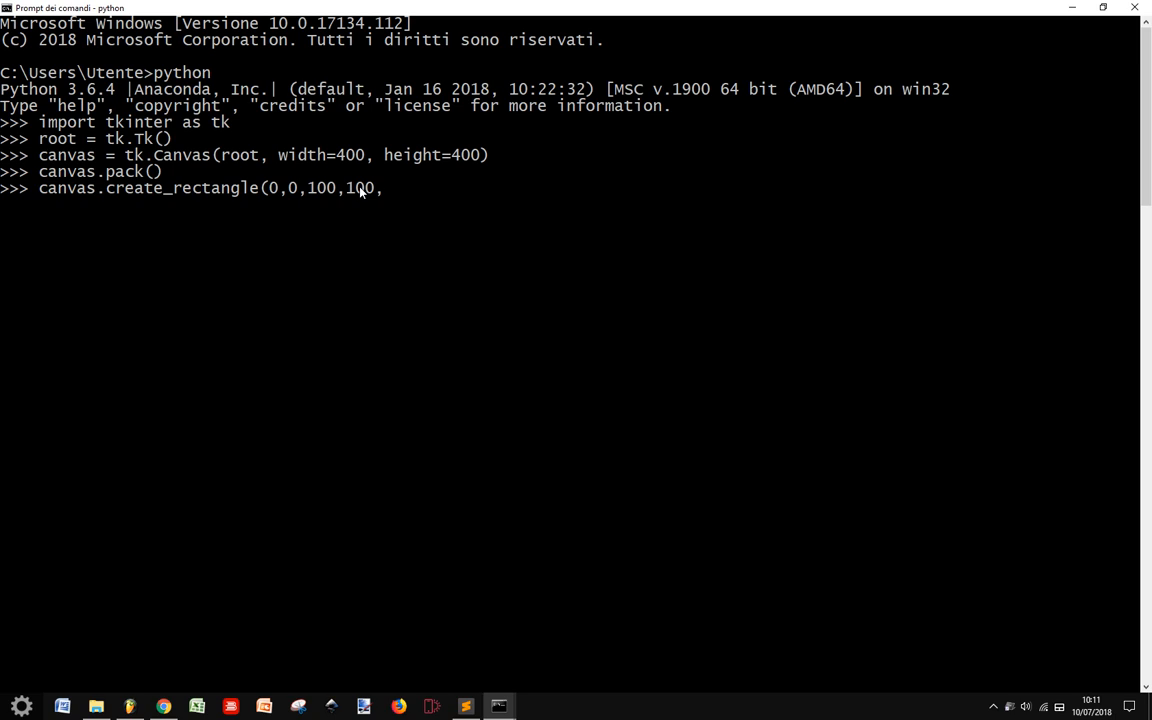
text(fill)
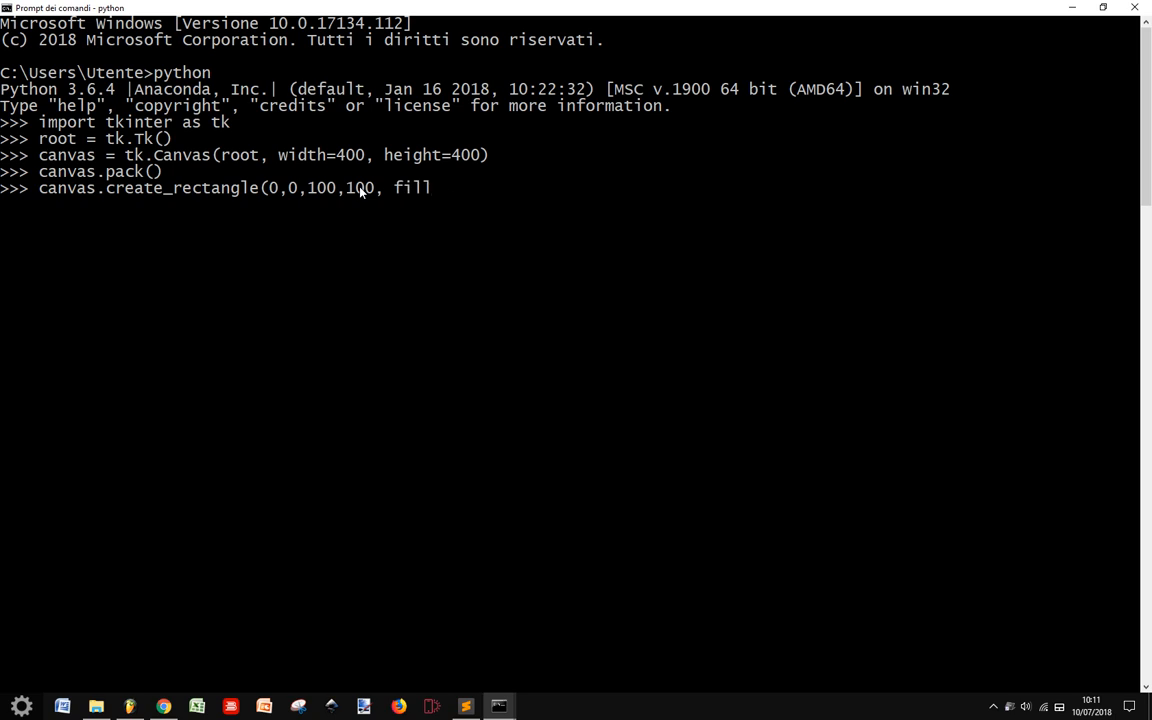
text(='r)
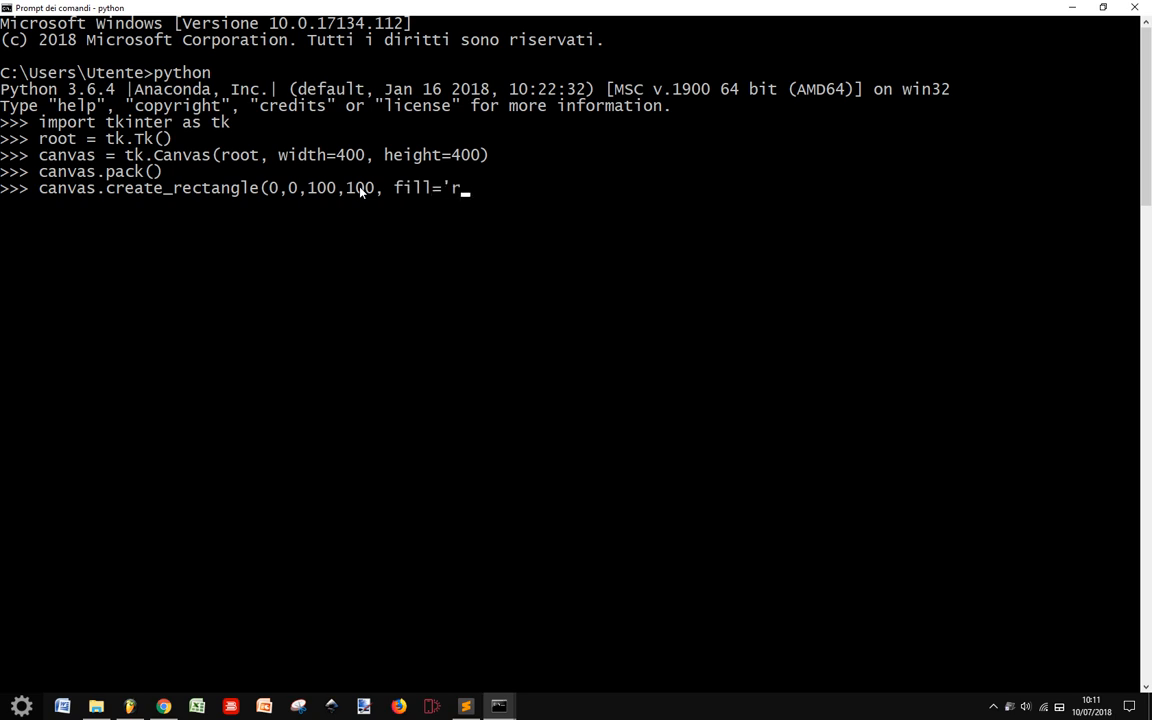
text(ed')
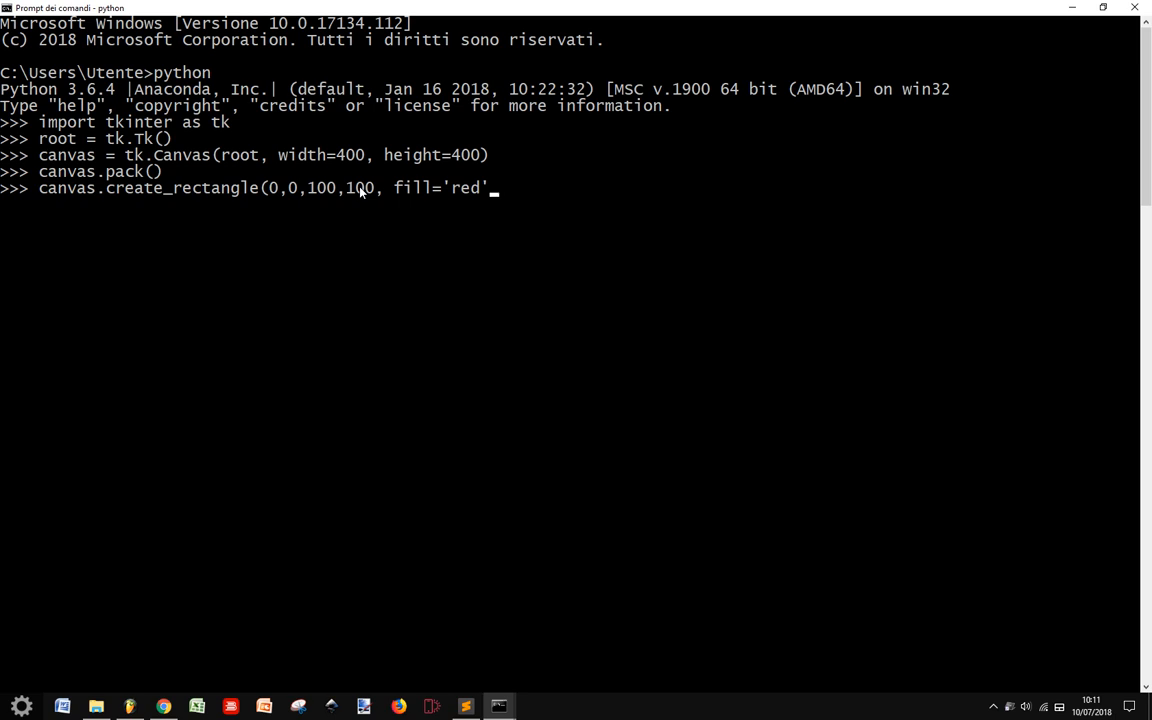
text())
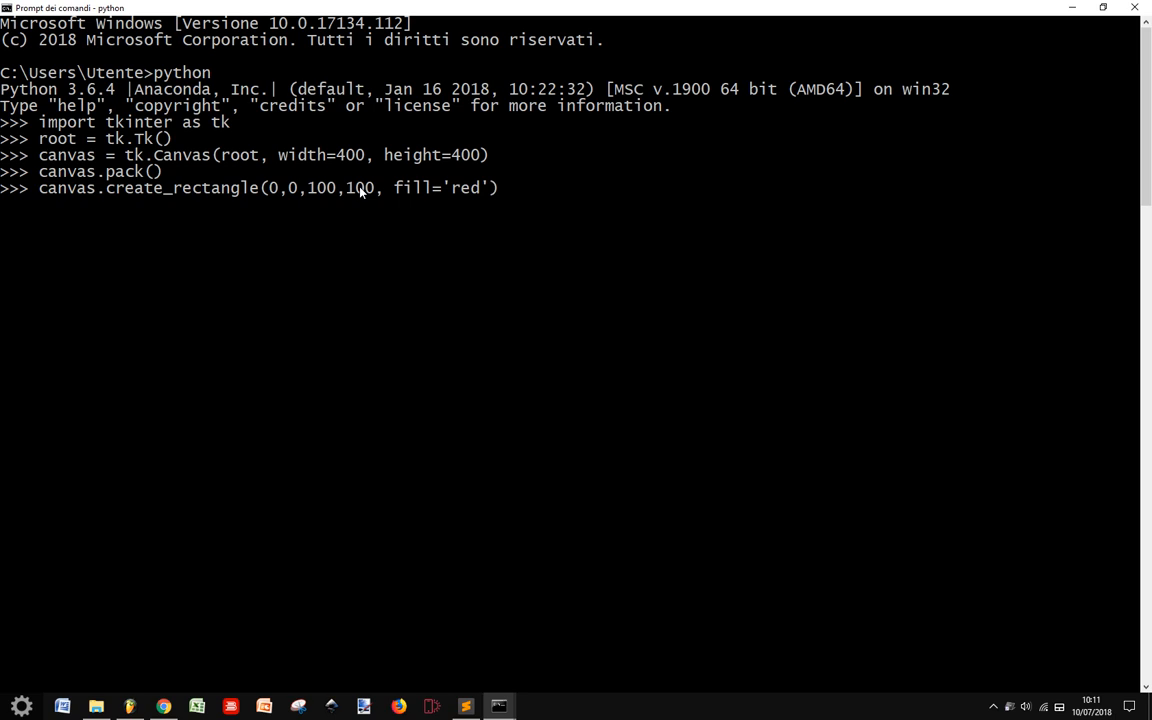
key(Return)
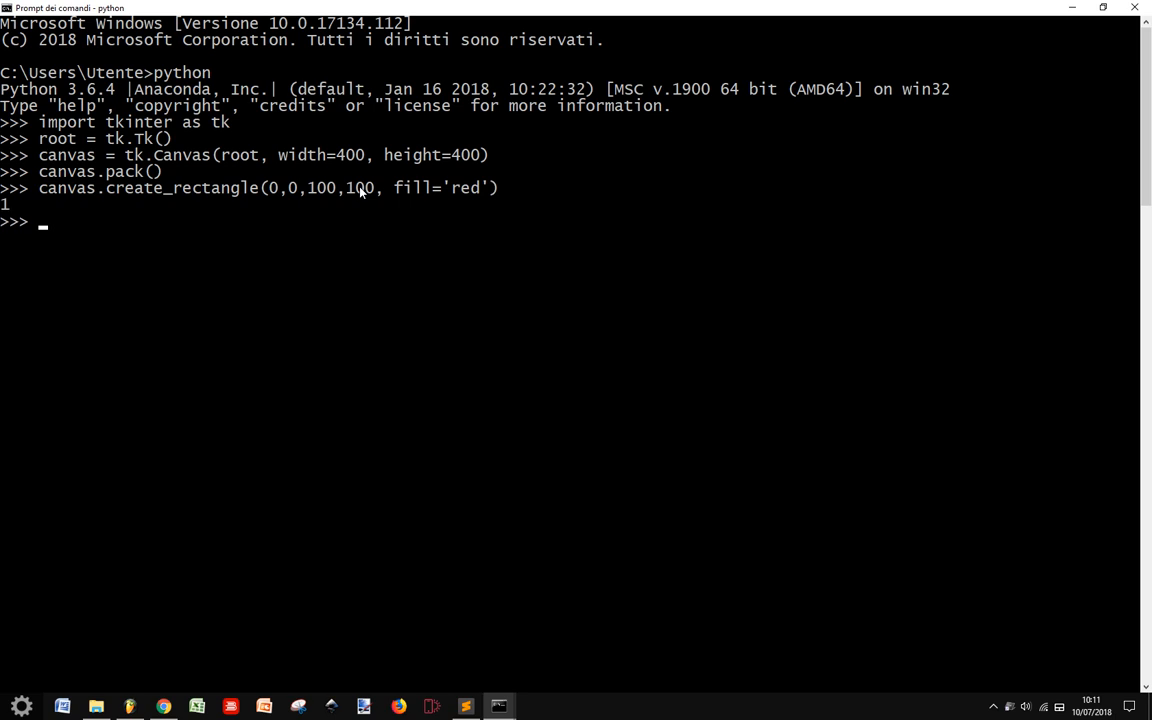
- Run root.mainloop() to display the window with the canvas and red square
text(root.)
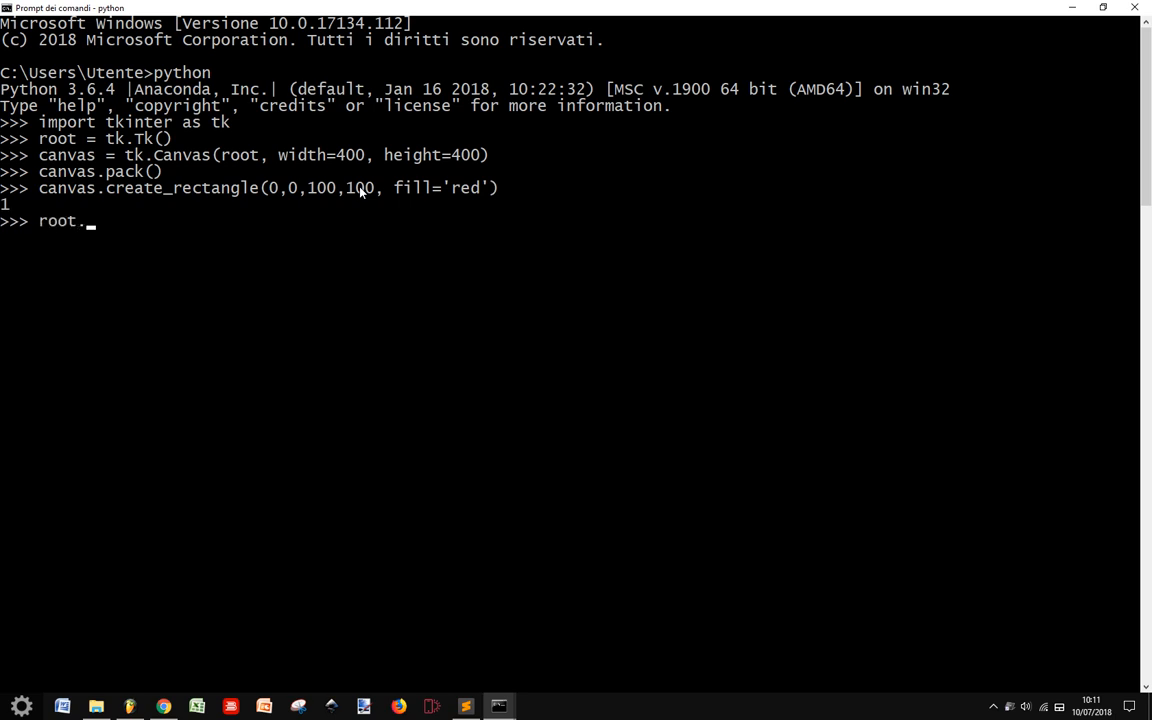
text(mainloop)
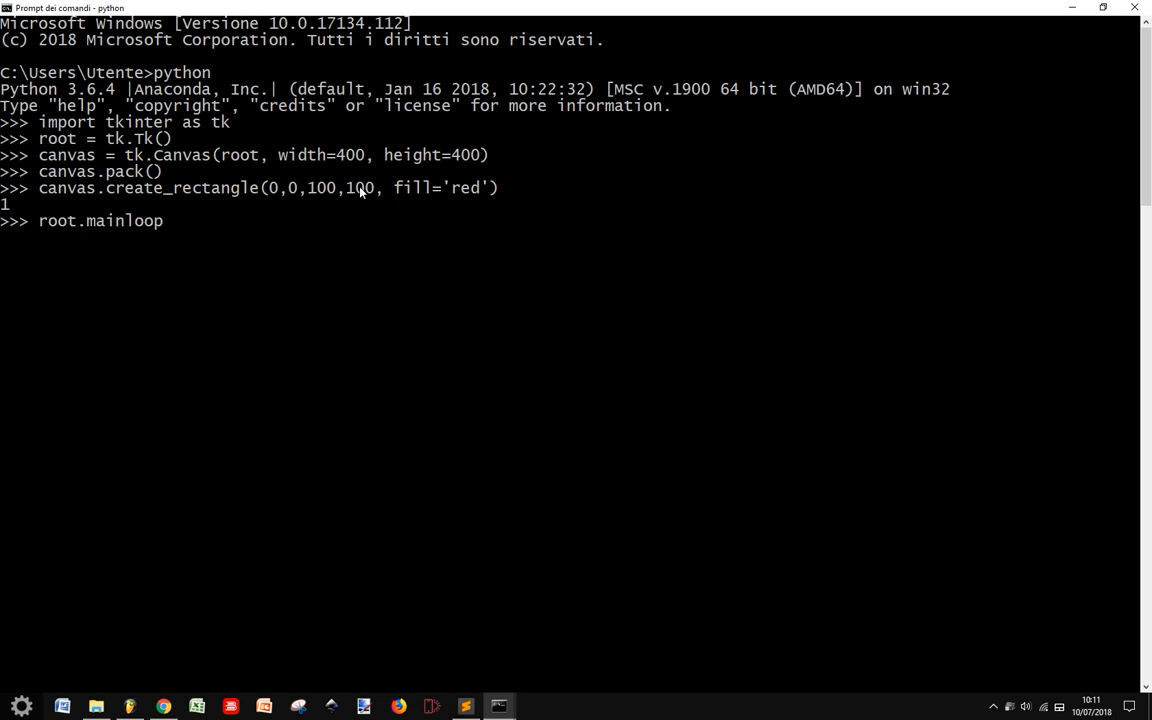
key(Return)
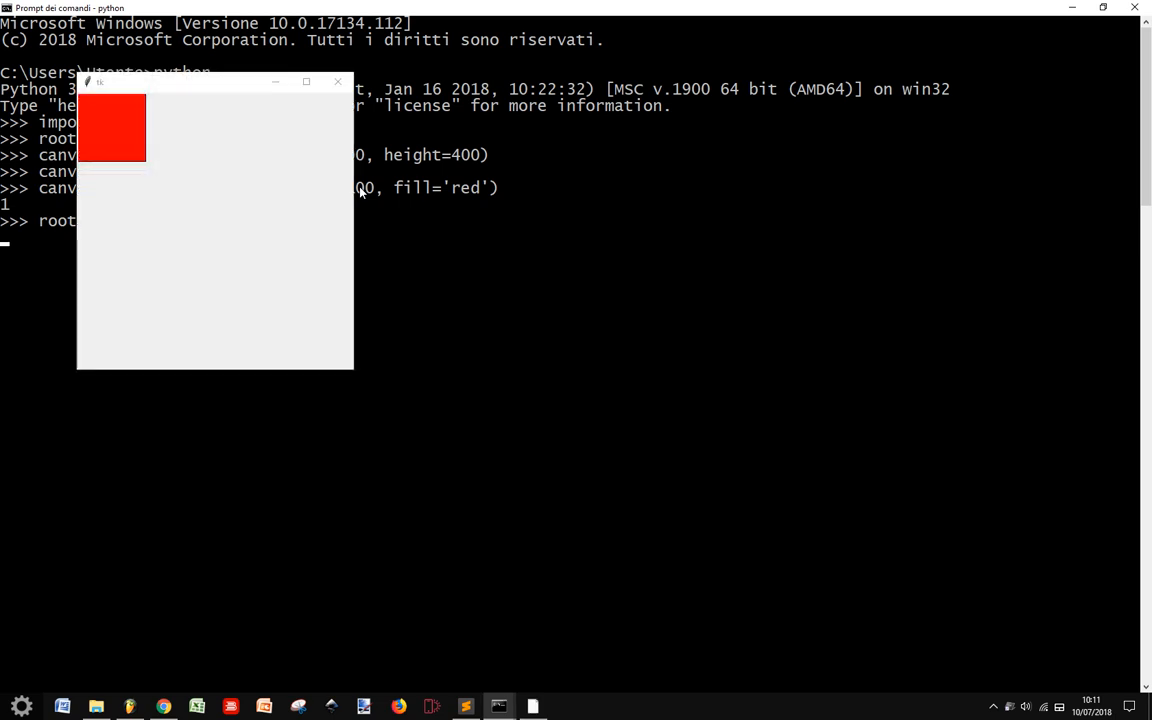
mouse_move(145, 260)
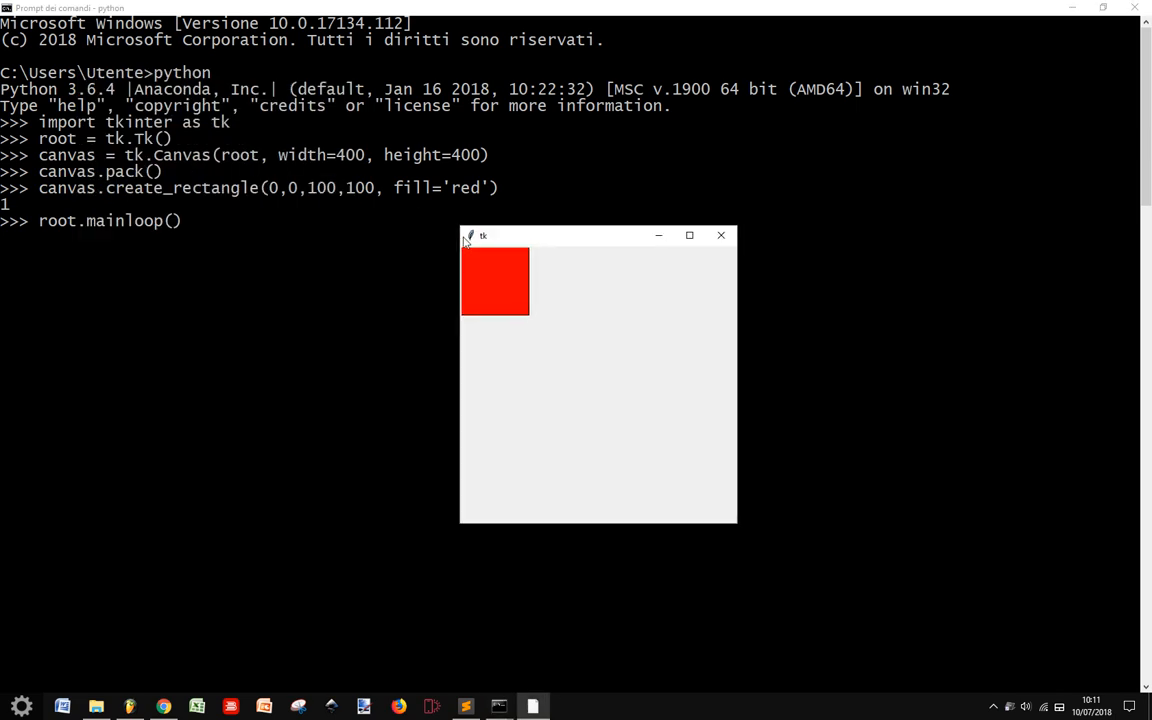
mouse_move(533, 309)
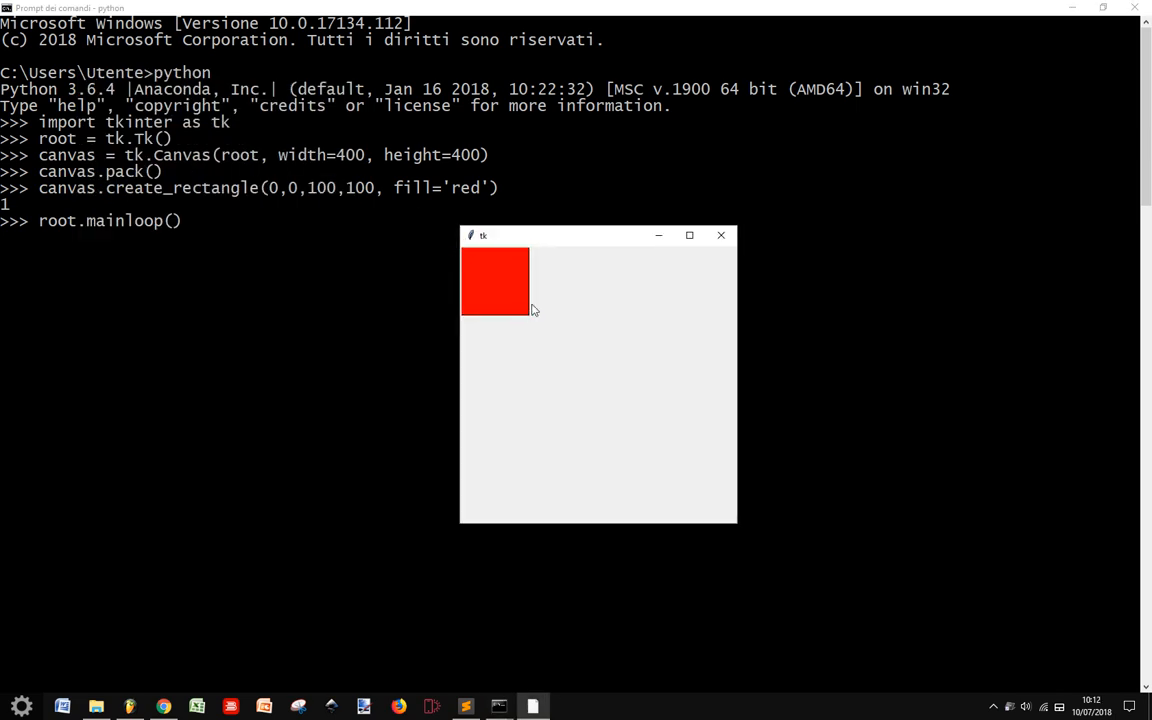
mouse_move(500, 288)
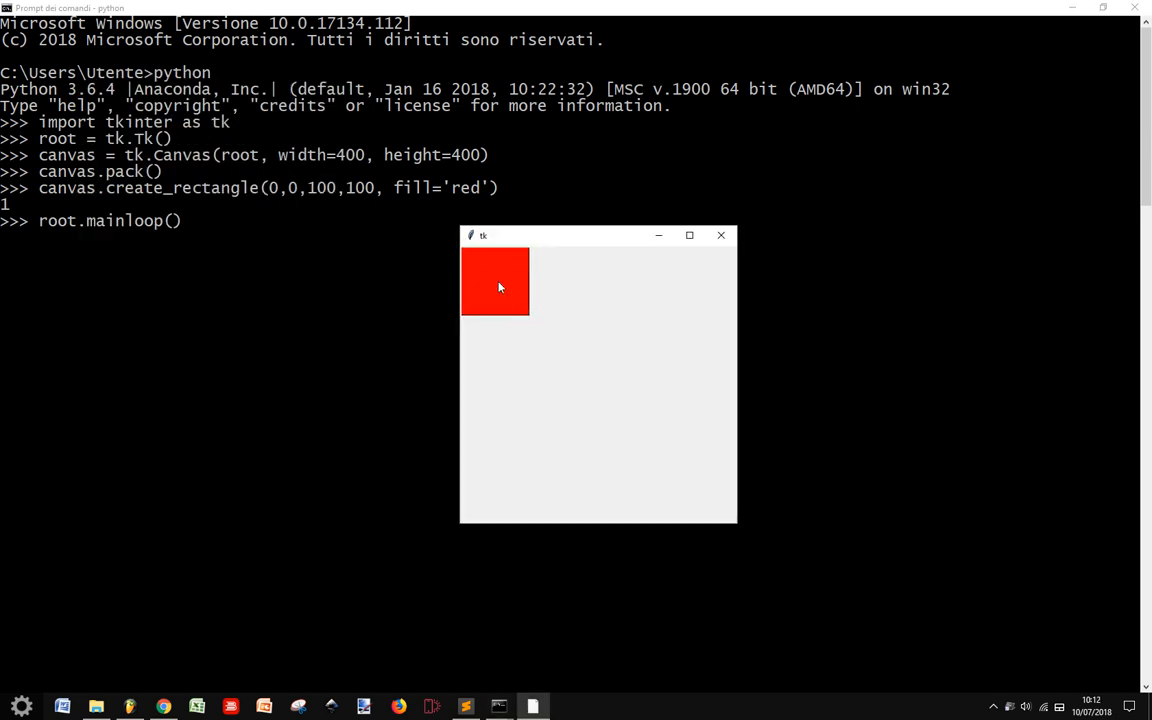